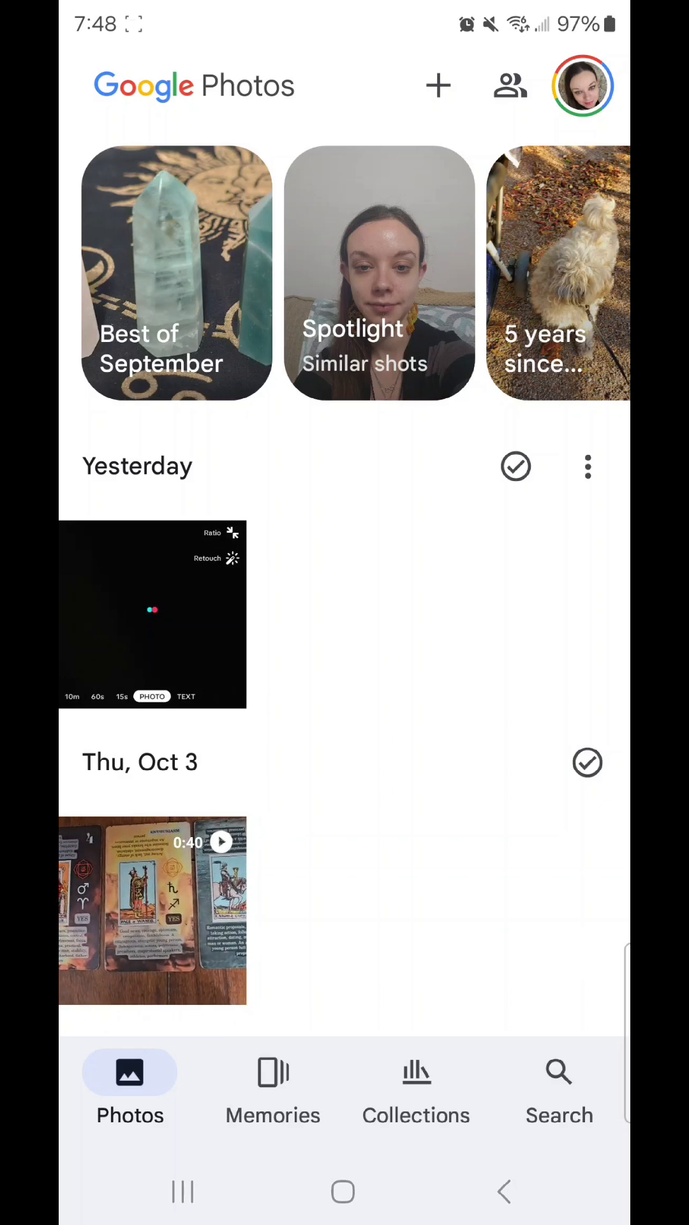
Search Google Photos for 'trash' and open the Trash folder from the suggestion.
click(581, 85)
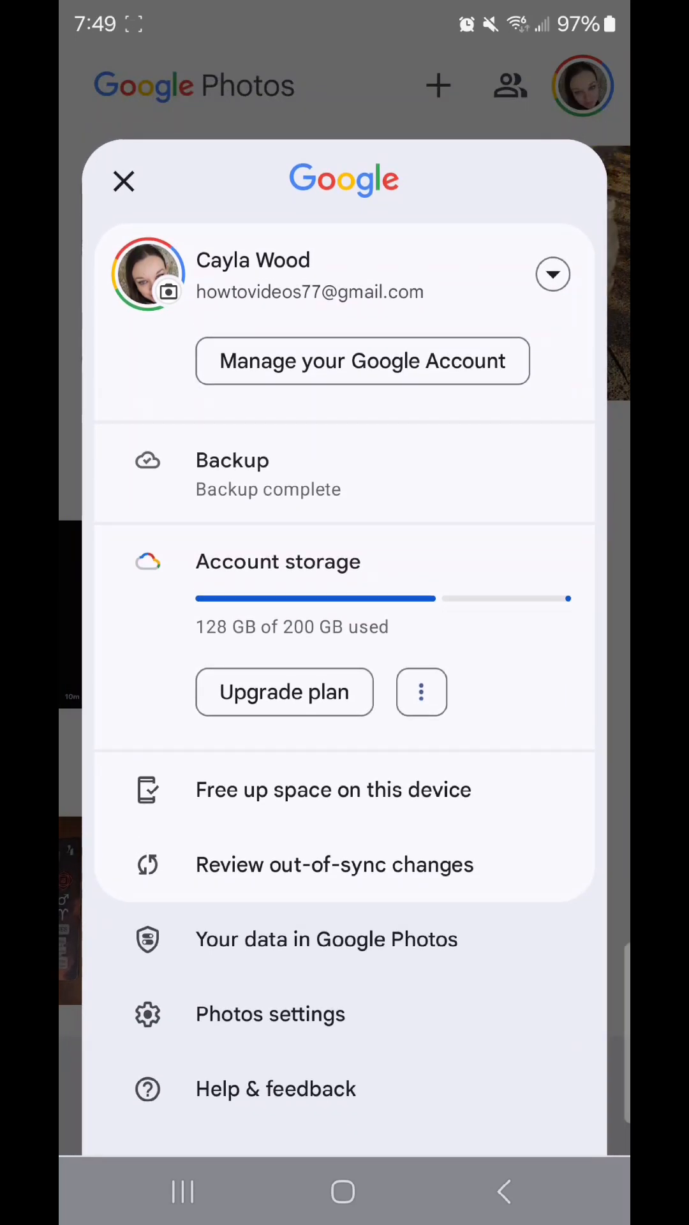
click(122, 181)
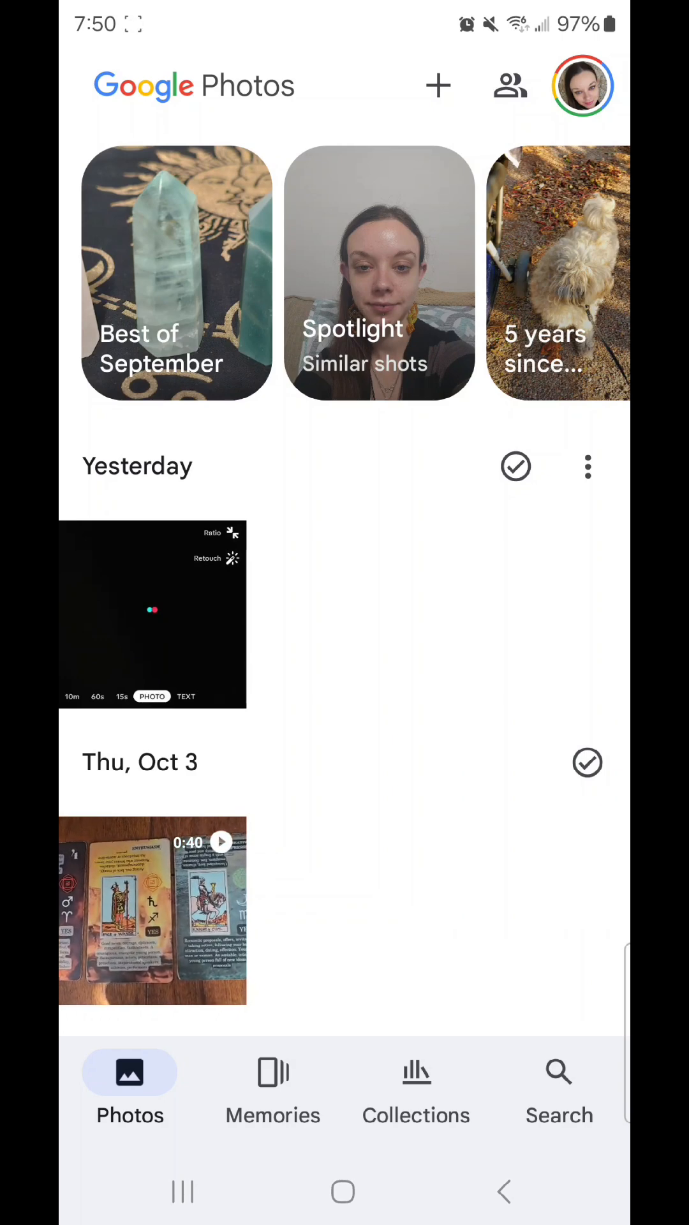
click(558, 1086)
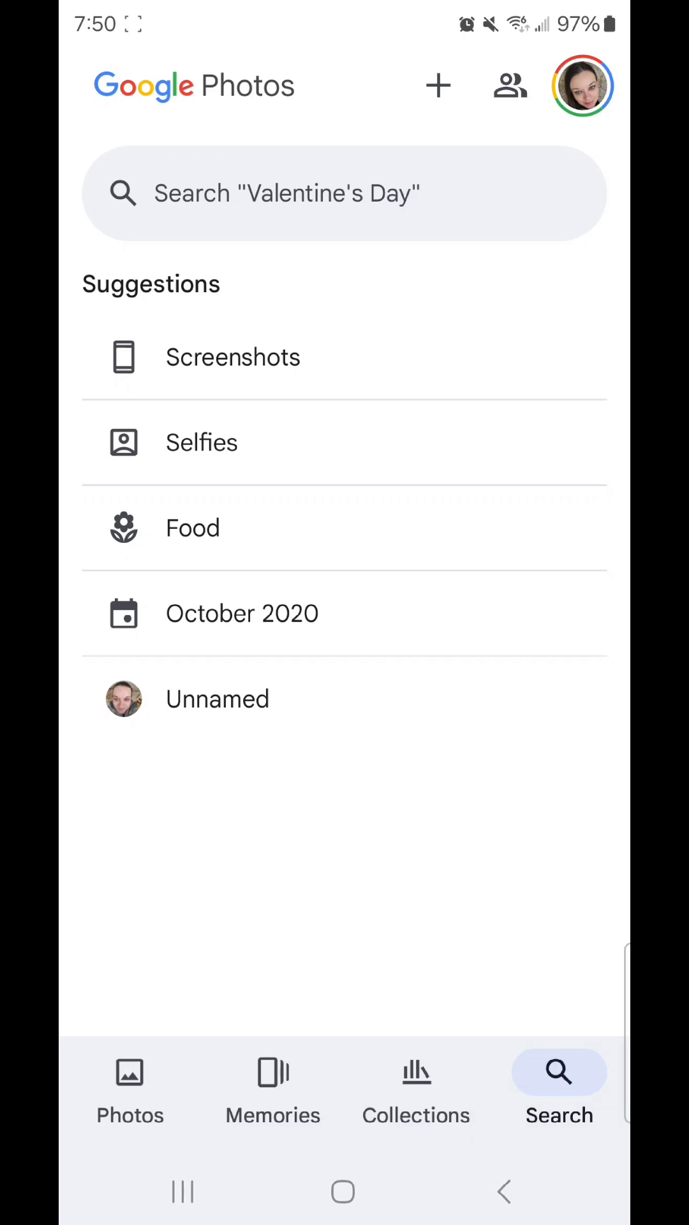
click(344, 193)
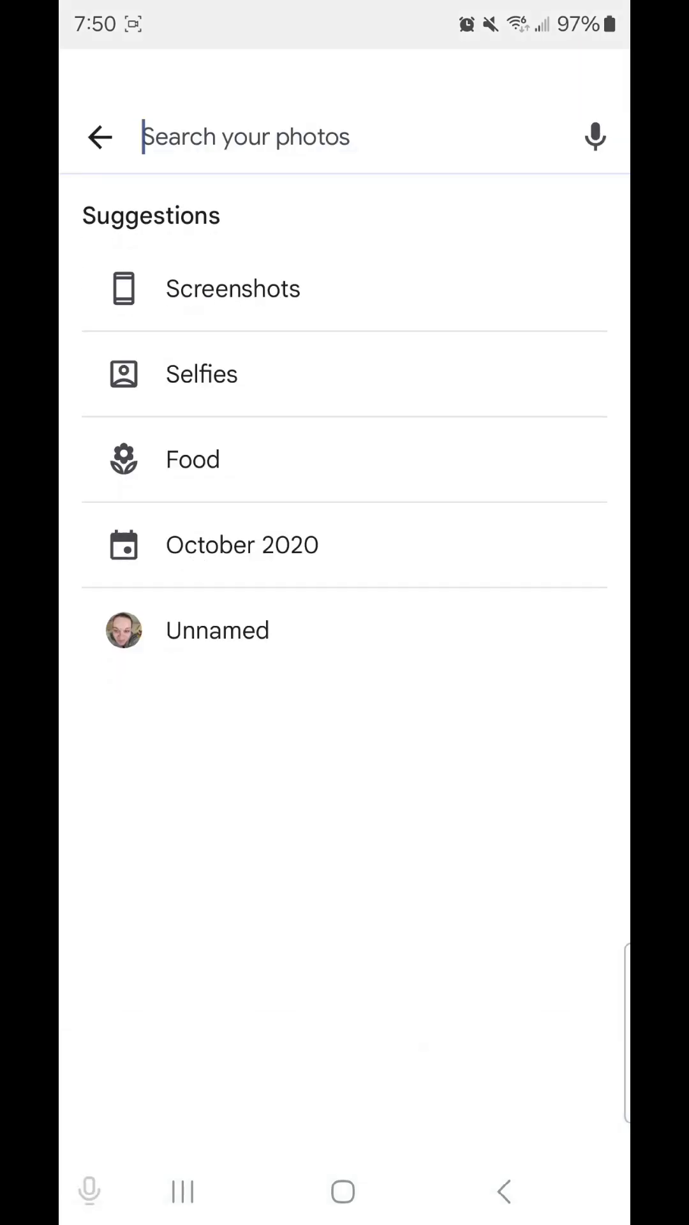
text(trash)
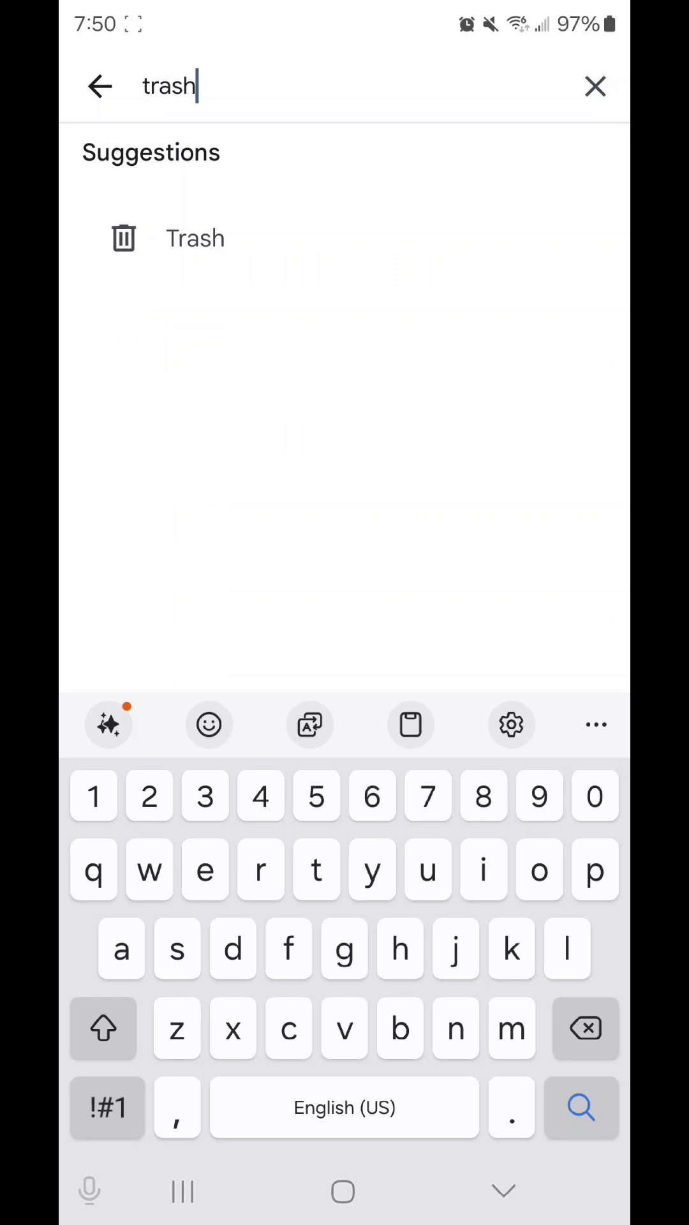
click(195, 238)
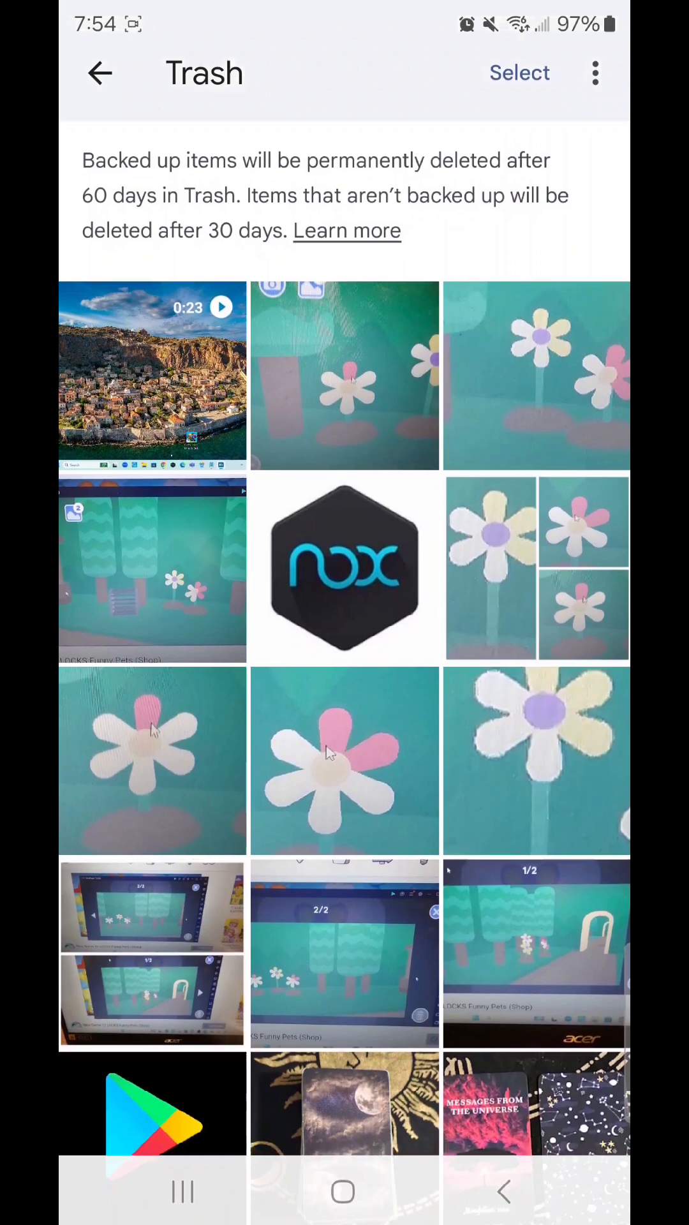
click(153, 371)
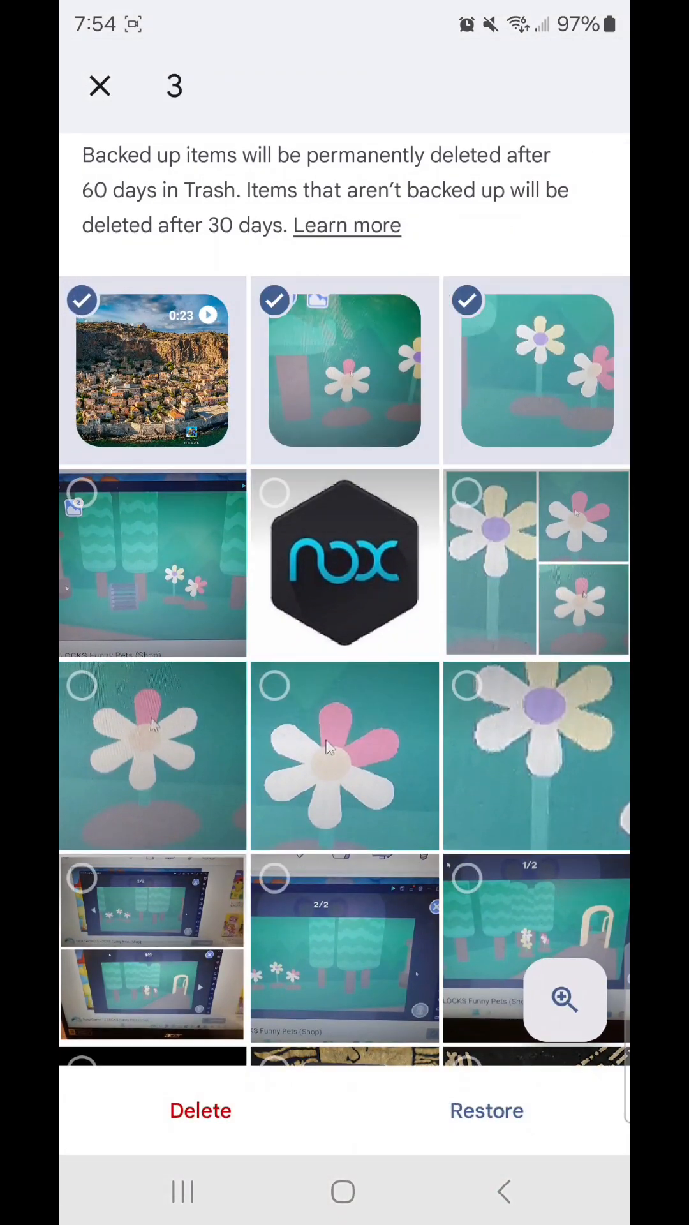
click(99, 85)
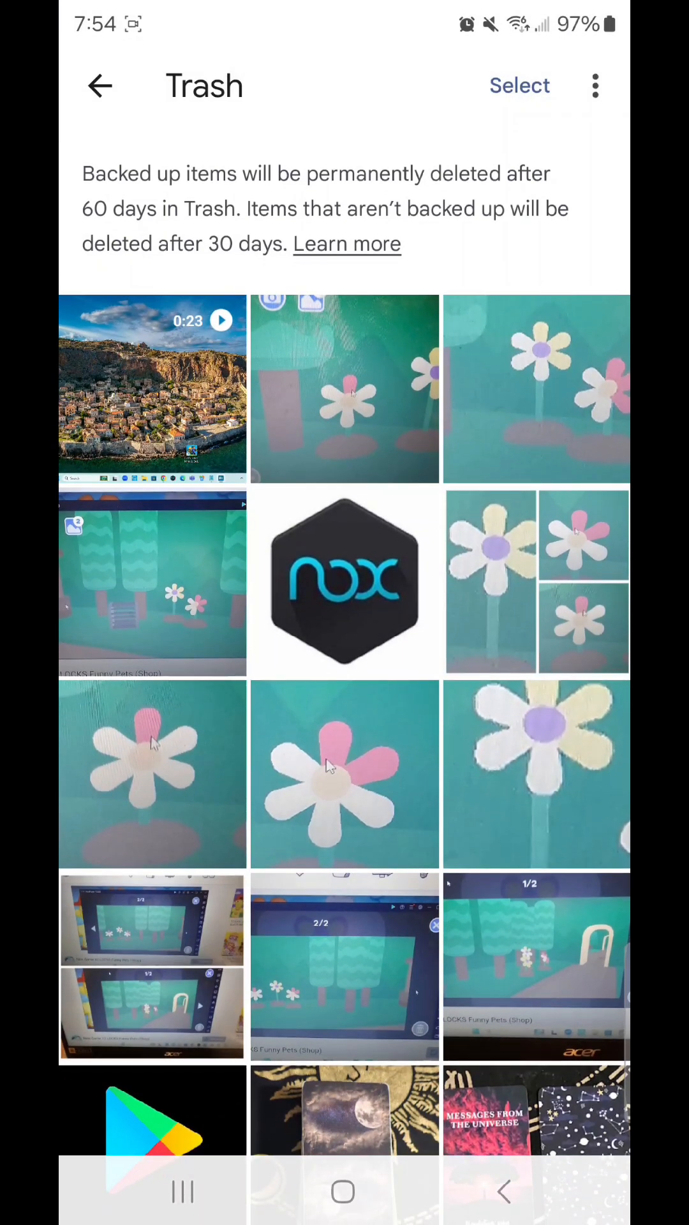
click(518, 86)
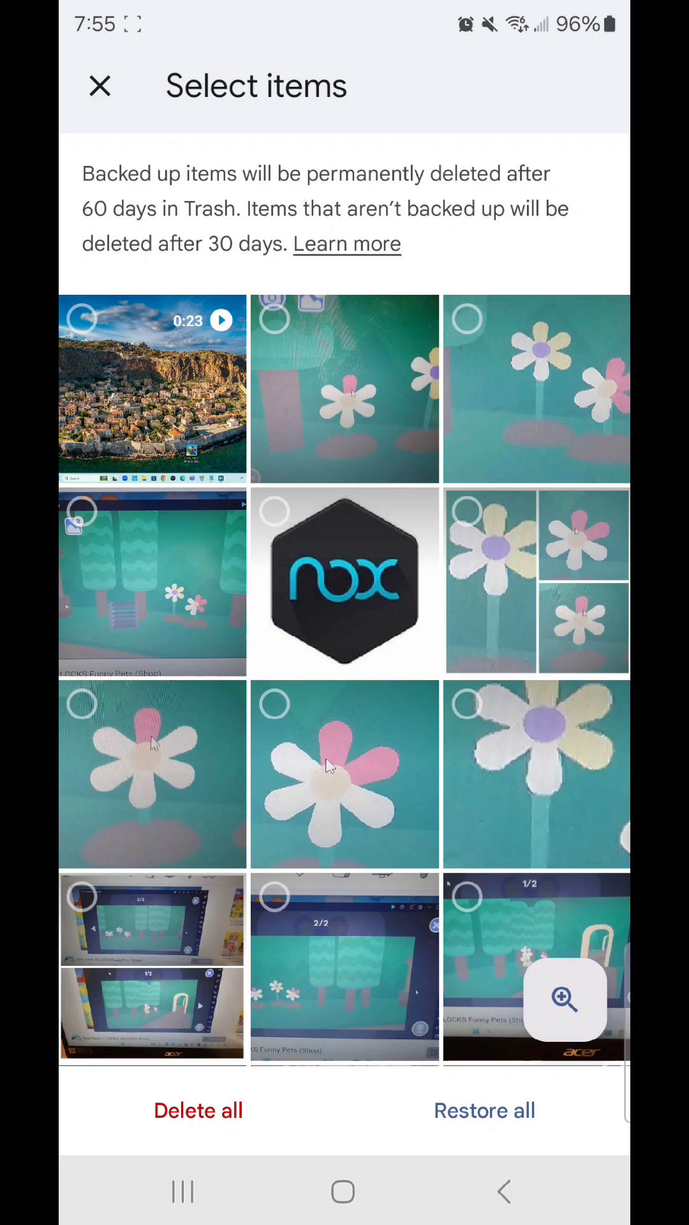
click(101, 86)
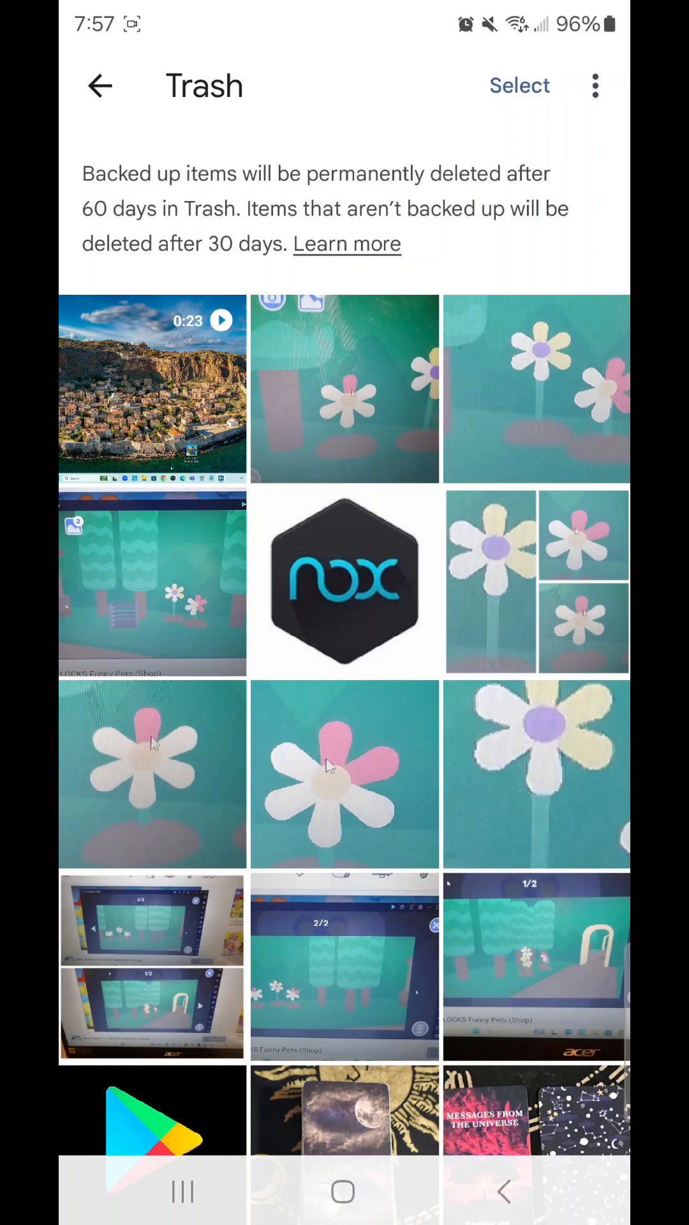
Select the 0:23 coastal town video, confirm Restore, then return to the library.
click(153, 389)
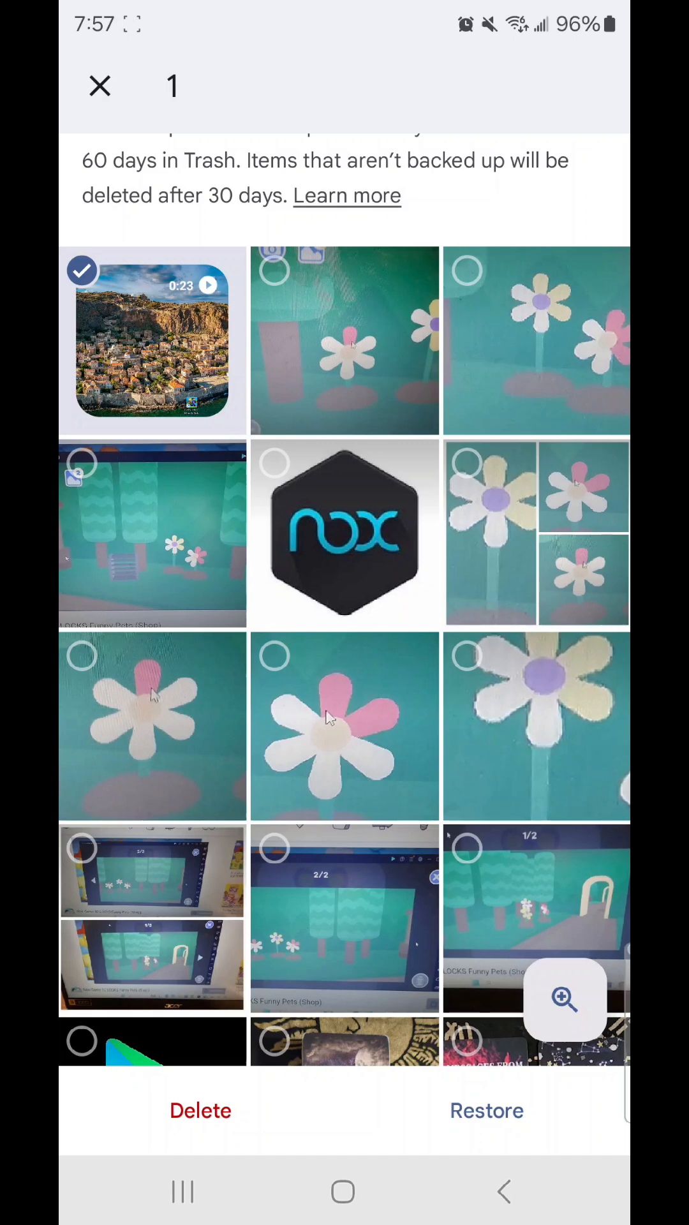
click(487, 1110)
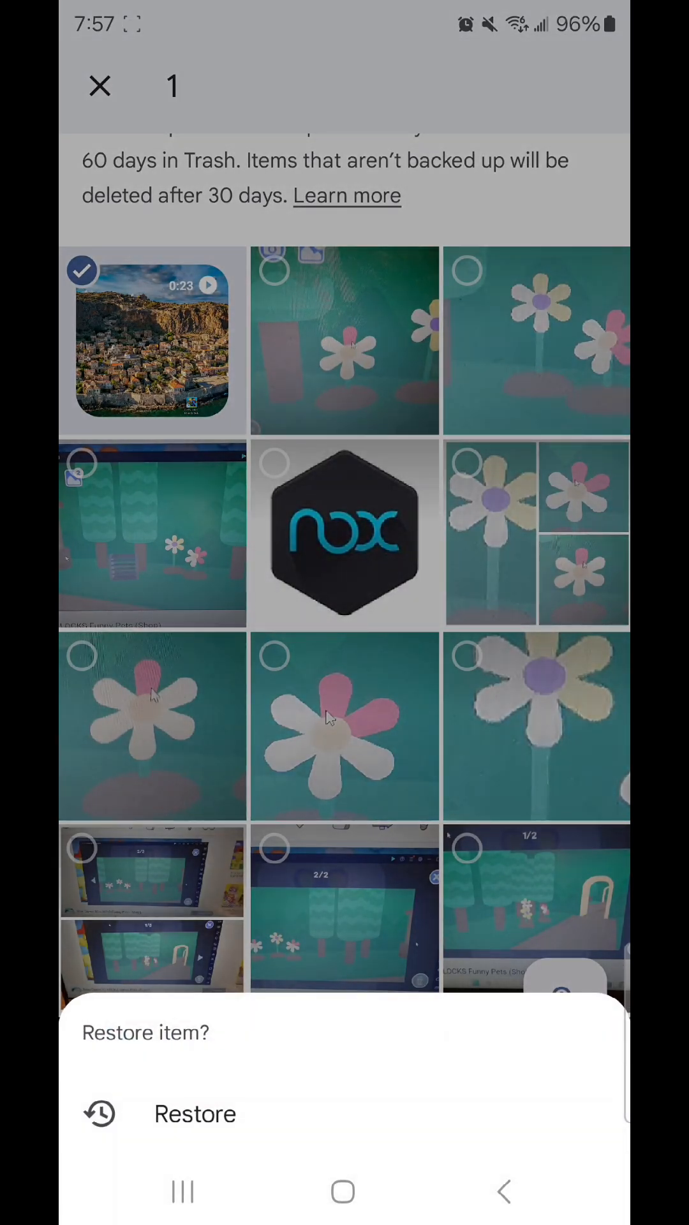
click(195, 1113)
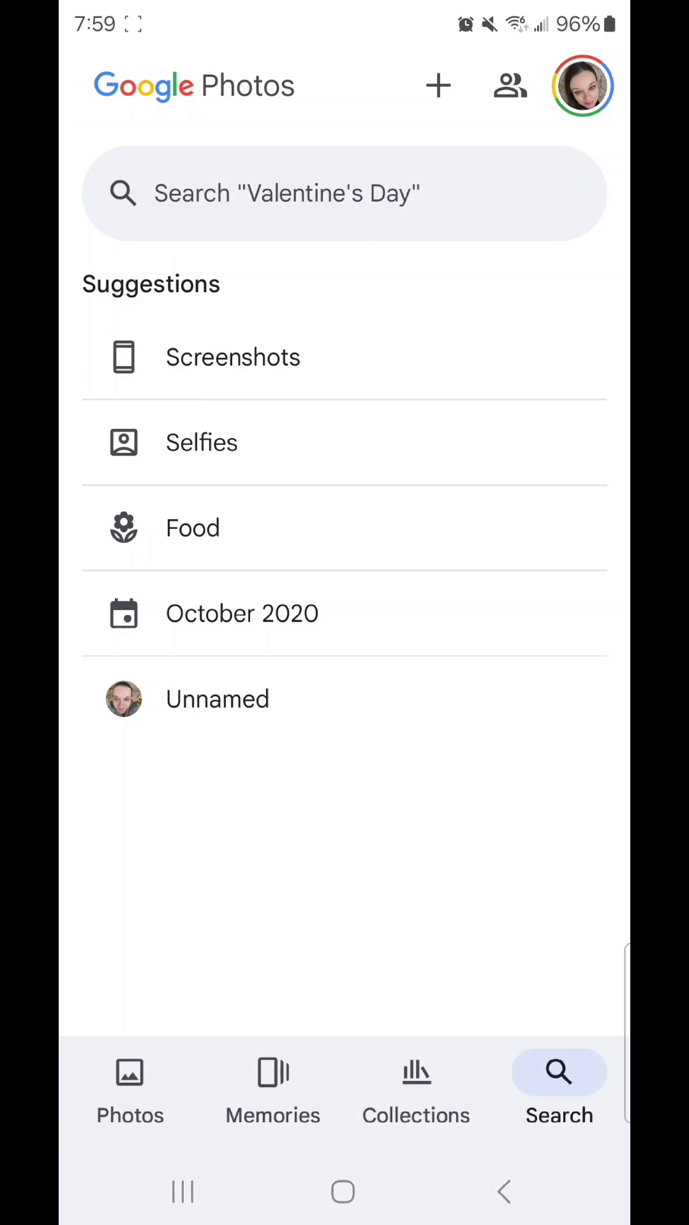
click(130, 1085)
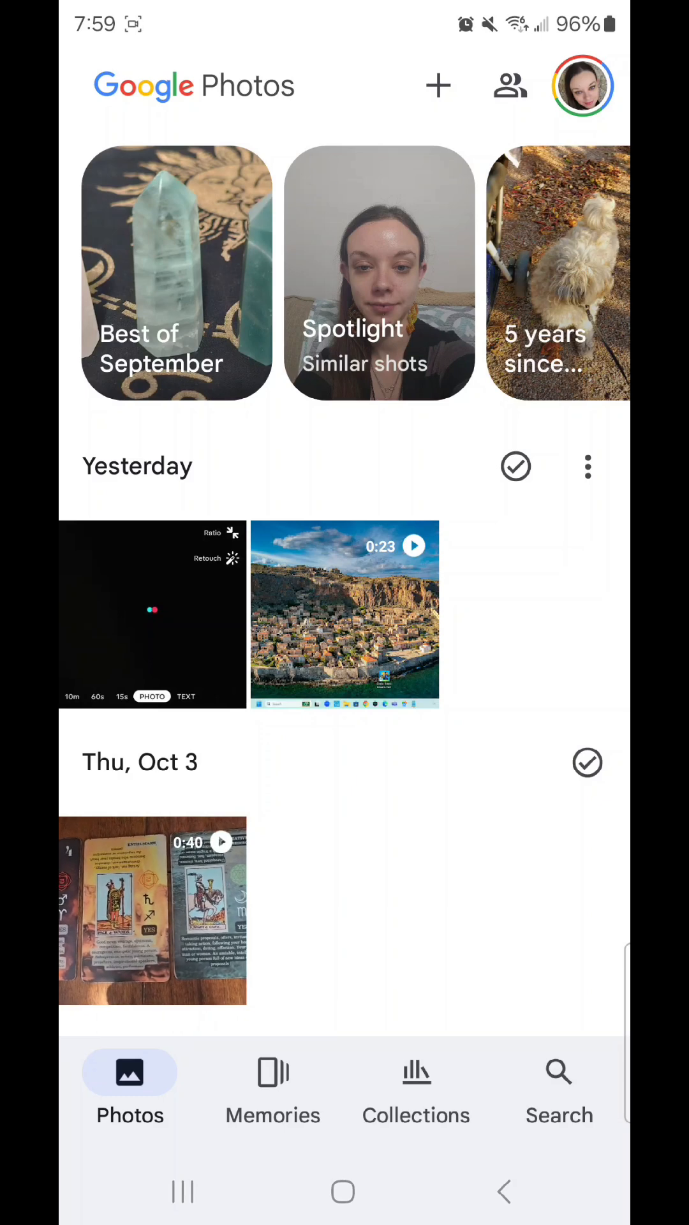
Select the Nox logo image in Trash and request its permanent deletion.
click(560, 1086)
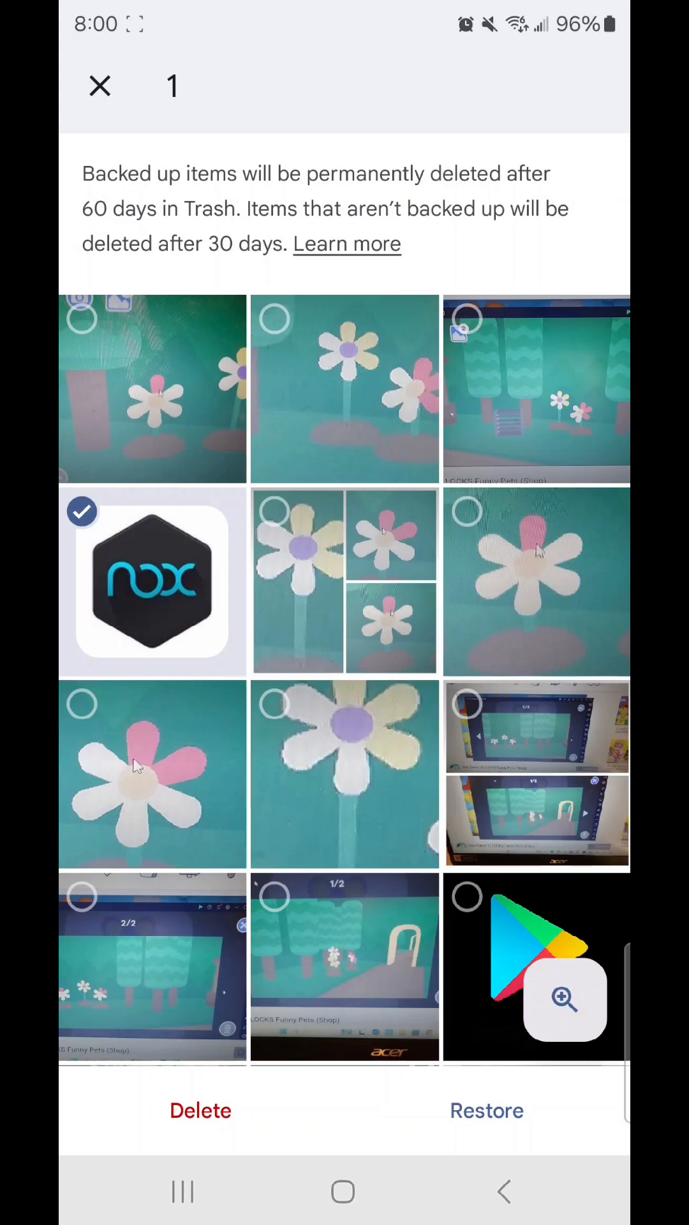
click(199, 1110)
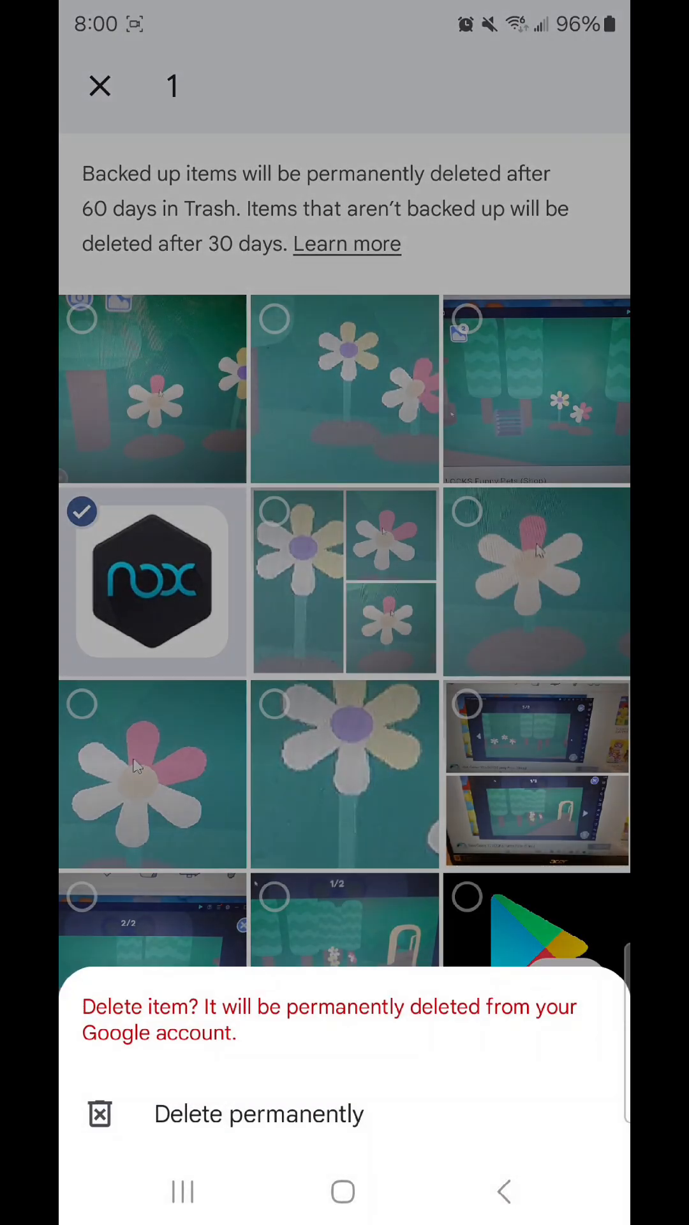